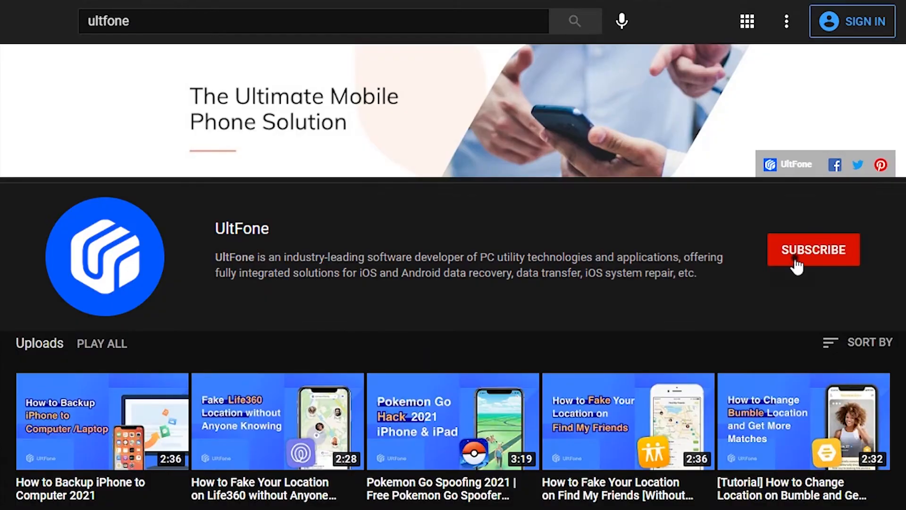
# Step: Subscribe to the UltFone YouTube channel and move to a new blank browser tab
pyautogui.click(813, 250)
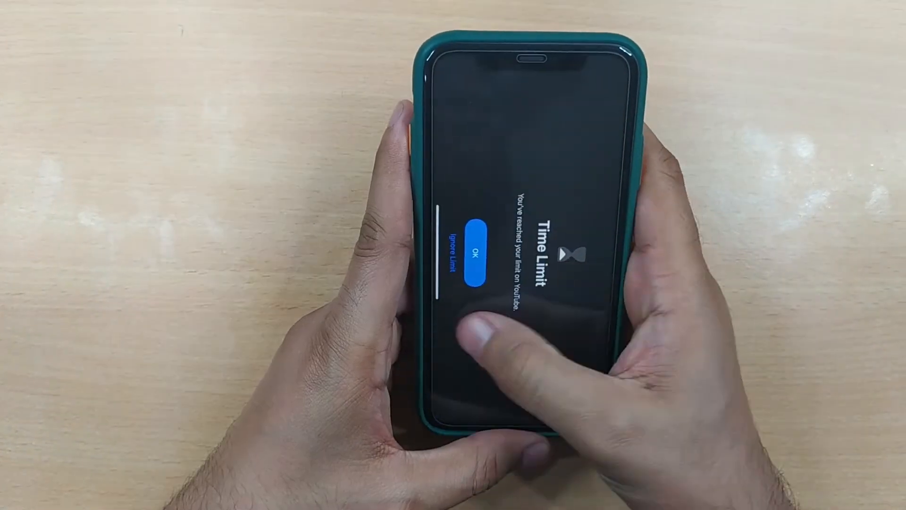
pyautogui.click(475, 248)
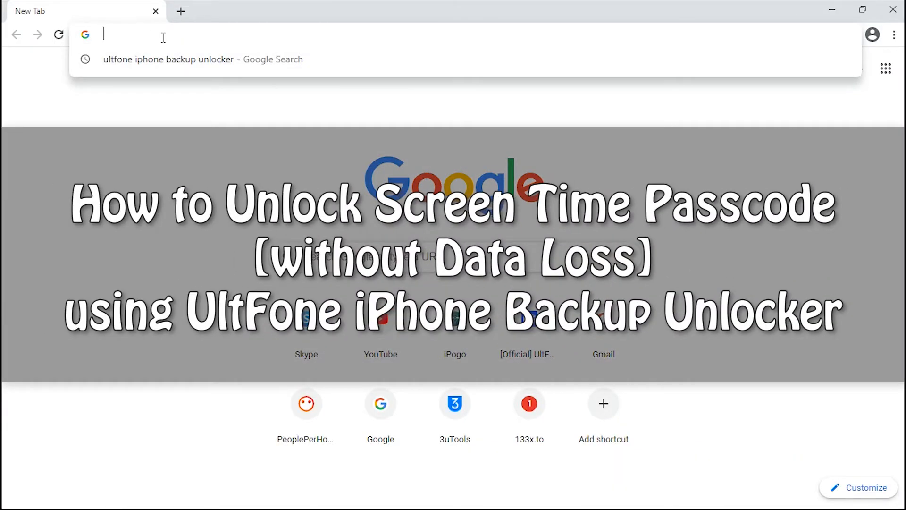
# Step: Search Google for 'ultfone iphone backup unlocker' and go to the official product page
pyautogui.write('ultfone iphone backup unlocker')
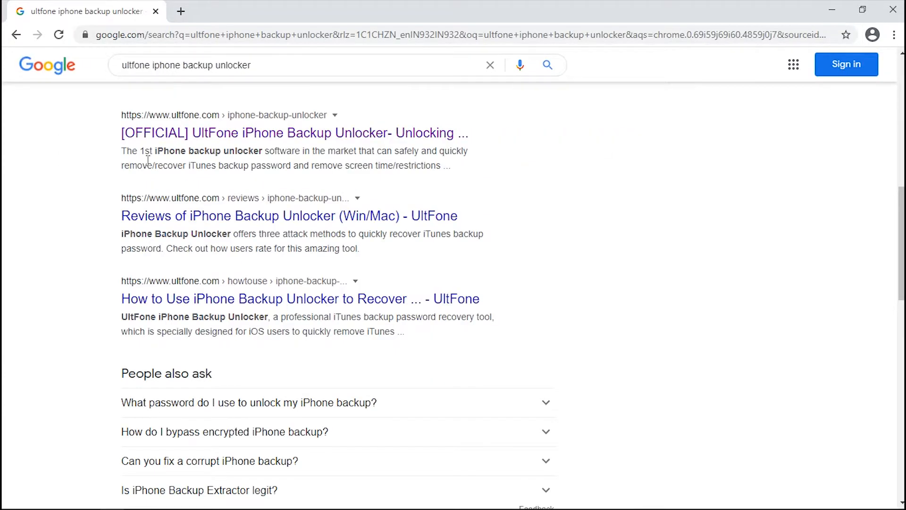
pyautogui.click(294, 134)
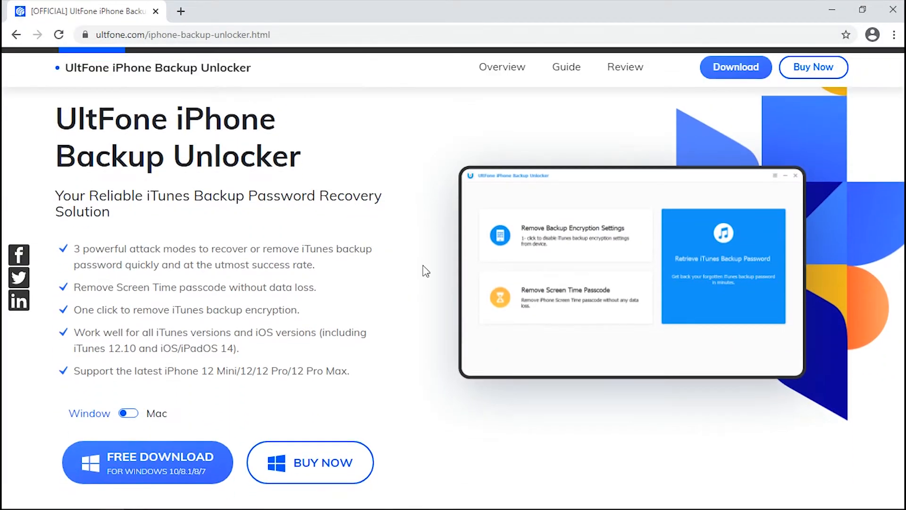
# Step: Download the Windows installer, accept the license, and finish setup with the app launched
pyautogui.click(147, 461)
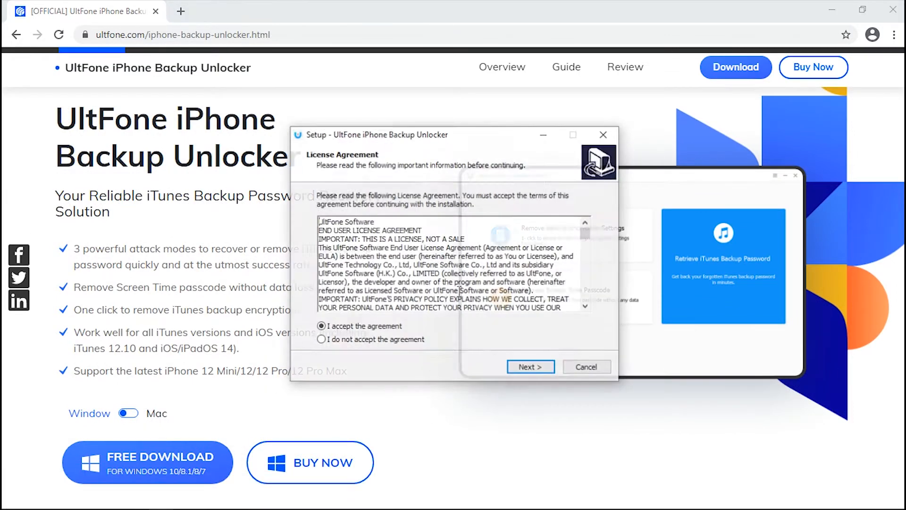
pyautogui.click(529, 366)
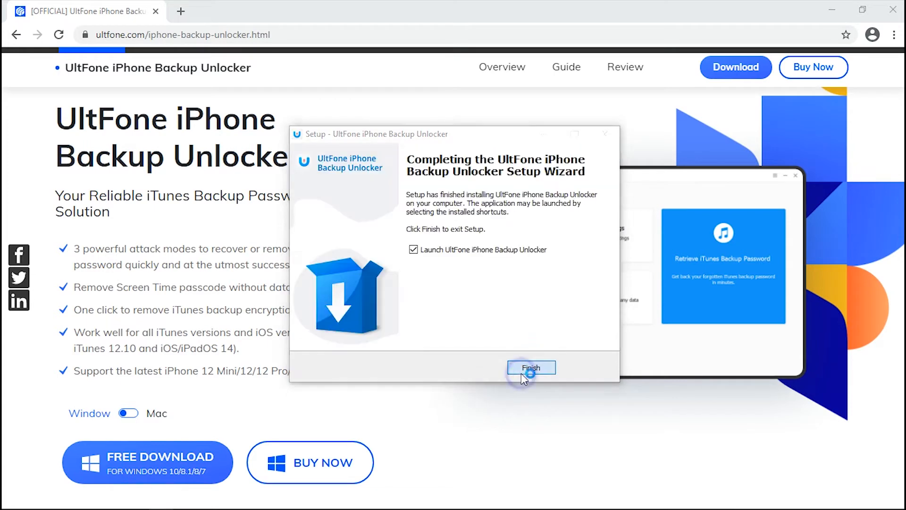
pyautogui.click(529, 367)
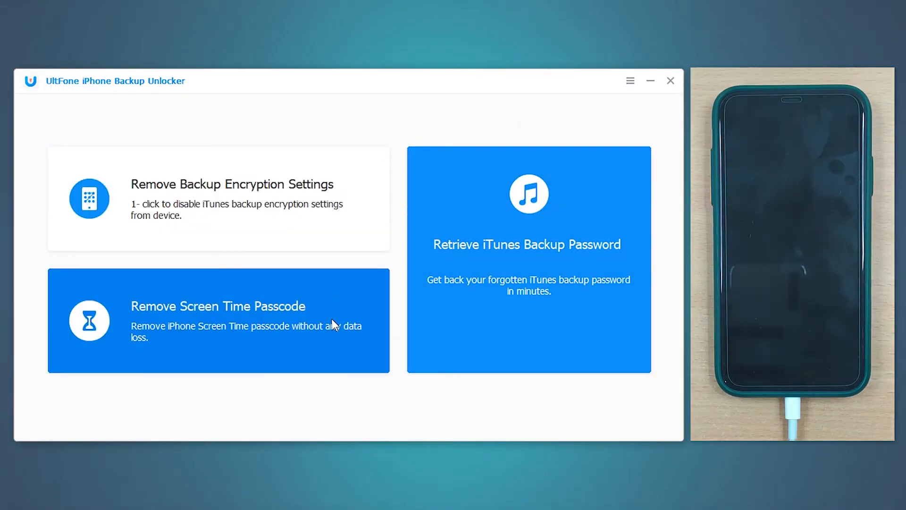
# Step: Remove the Screen Time passcode from the connected iPhone and dismiss the 'Passcode removed successfully' result
pyautogui.click(218, 320)
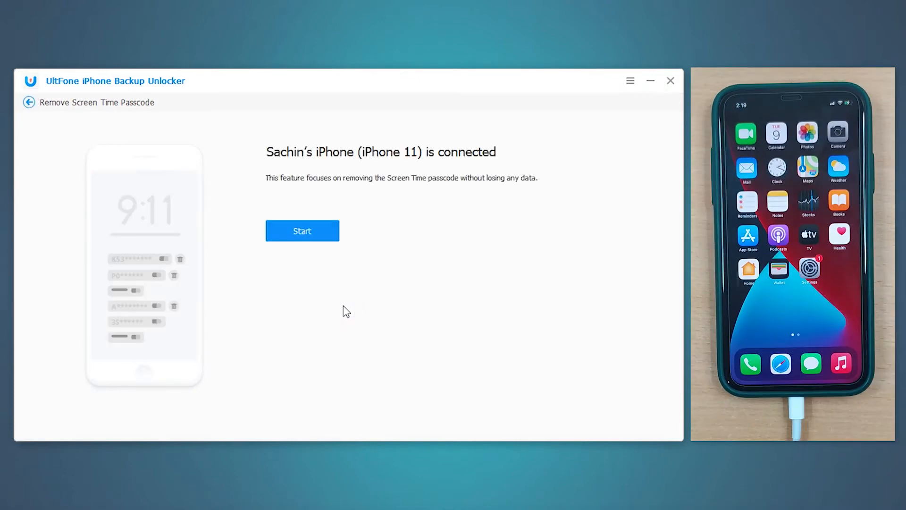
pyautogui.click(302, 230)
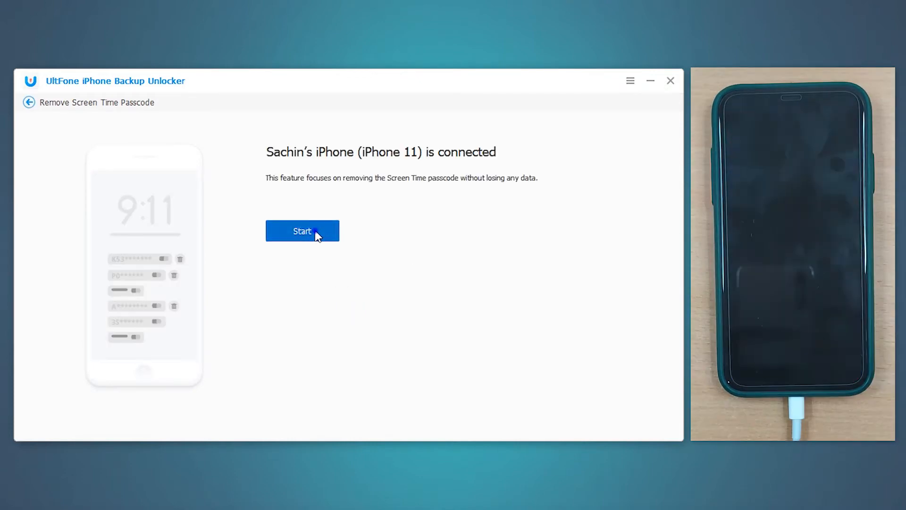
pyautogui.click(302, 230)
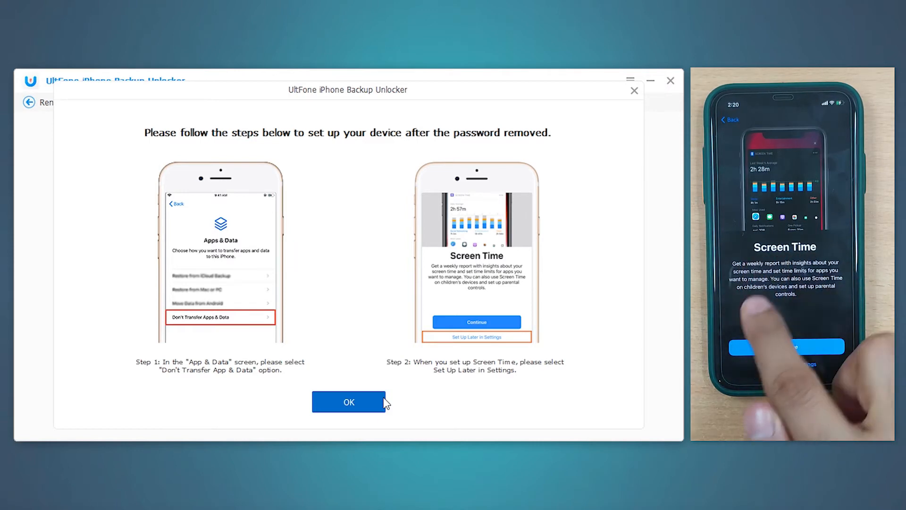
pyautogui.click(349, 402)
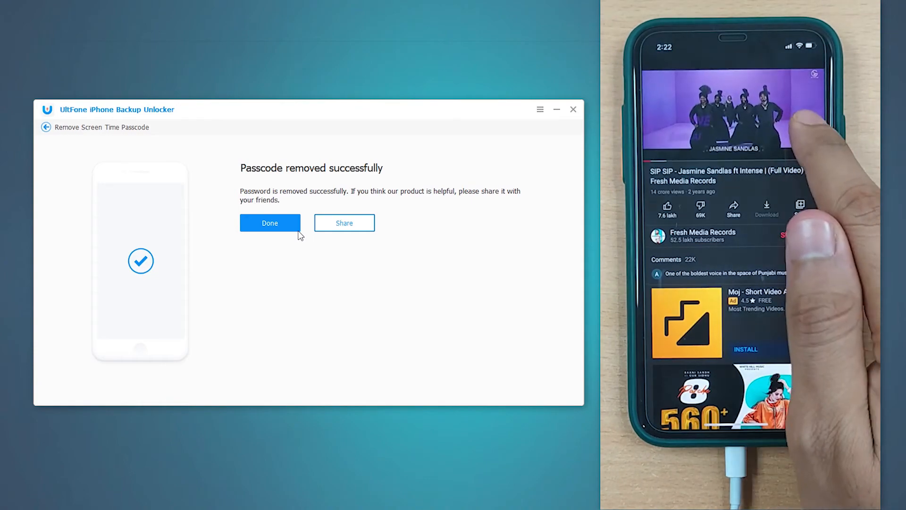
pyautogui.click(269, 223)
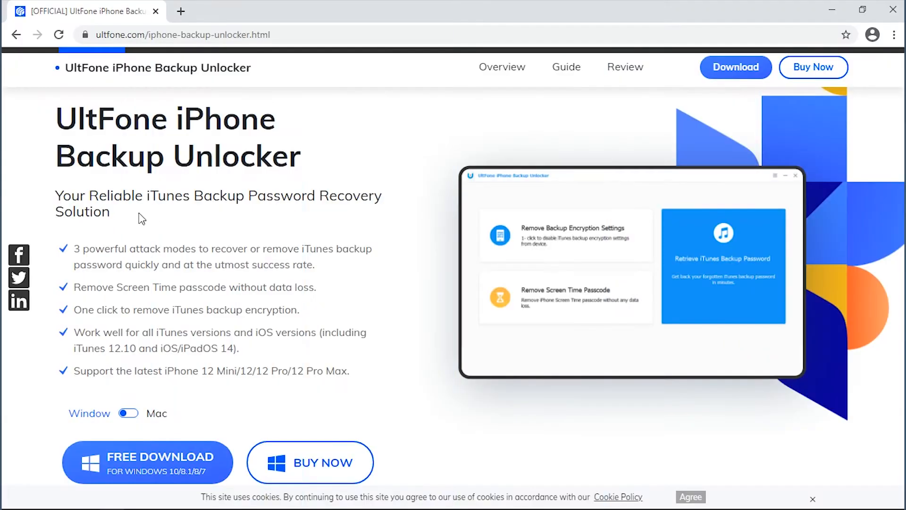
pyautogui.moveTo(56, 195); pyautogui.dragTo(110, 212)
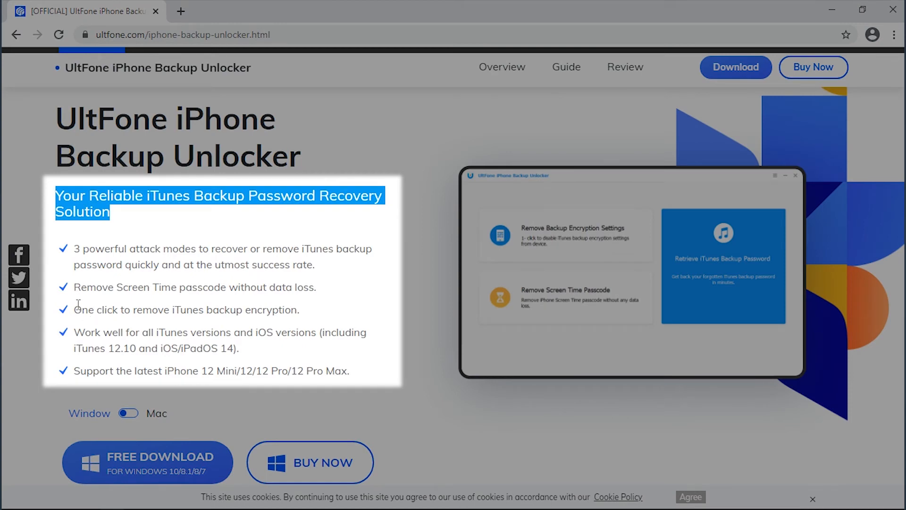
pyautogui.tripleClick(186, 309)
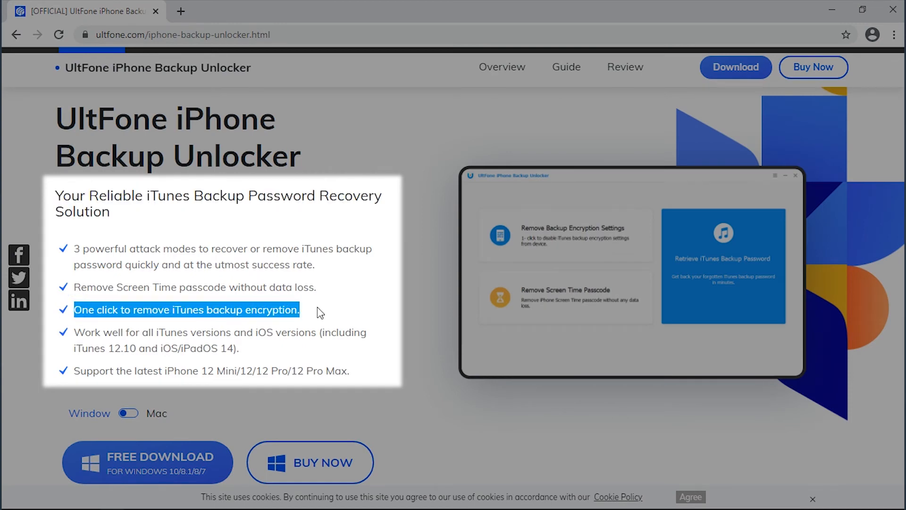